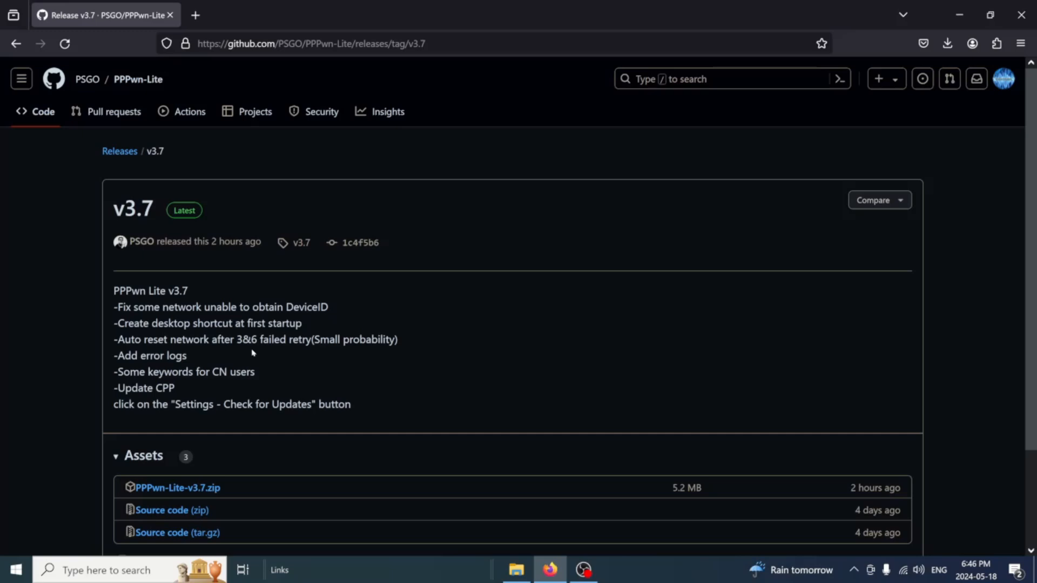
mouse_move(250, 464)
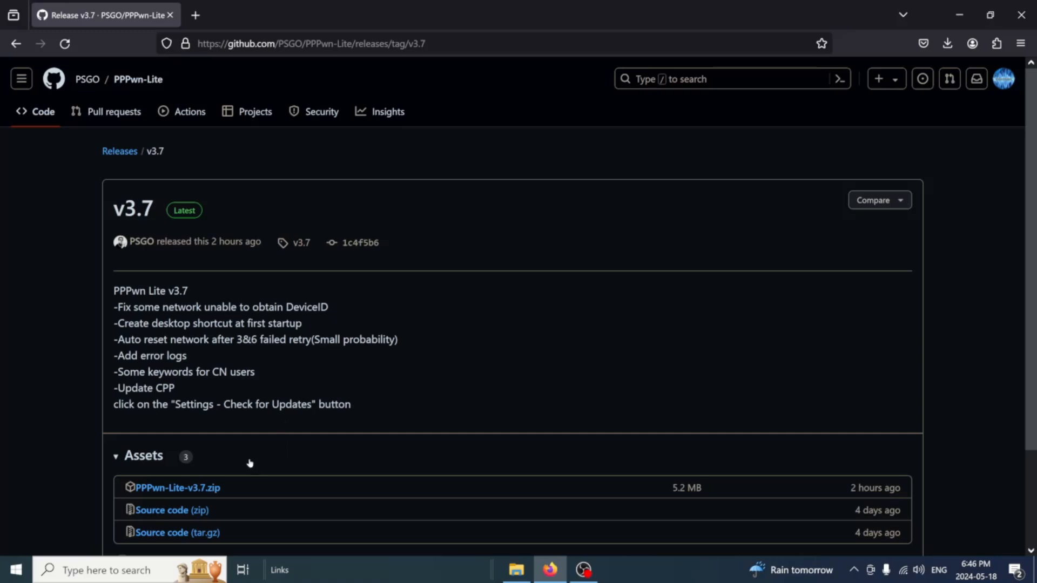
mouse_move(176, 487)
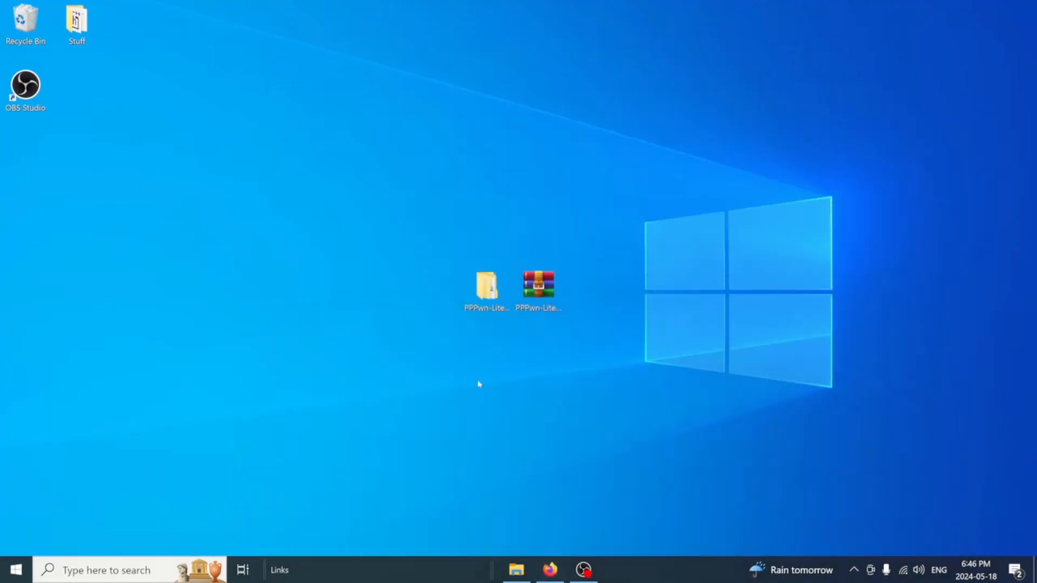
Step: Browse into PPPwn-Lite-0519 > PS4_GoldHEN_all > PS4-11.00 to locate goldhen.bin
left_click(486, 284)
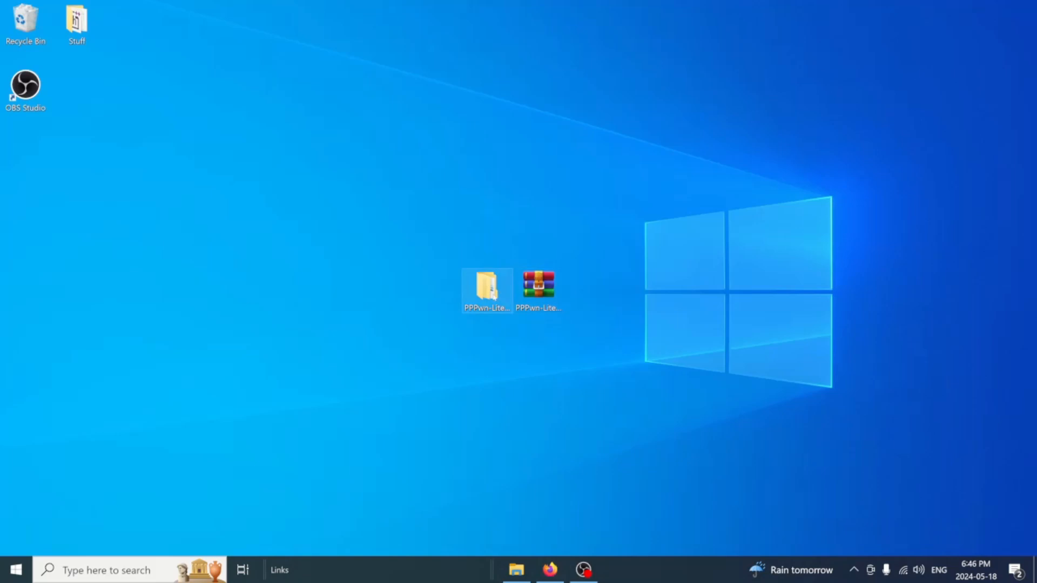
double_click(486, 286)
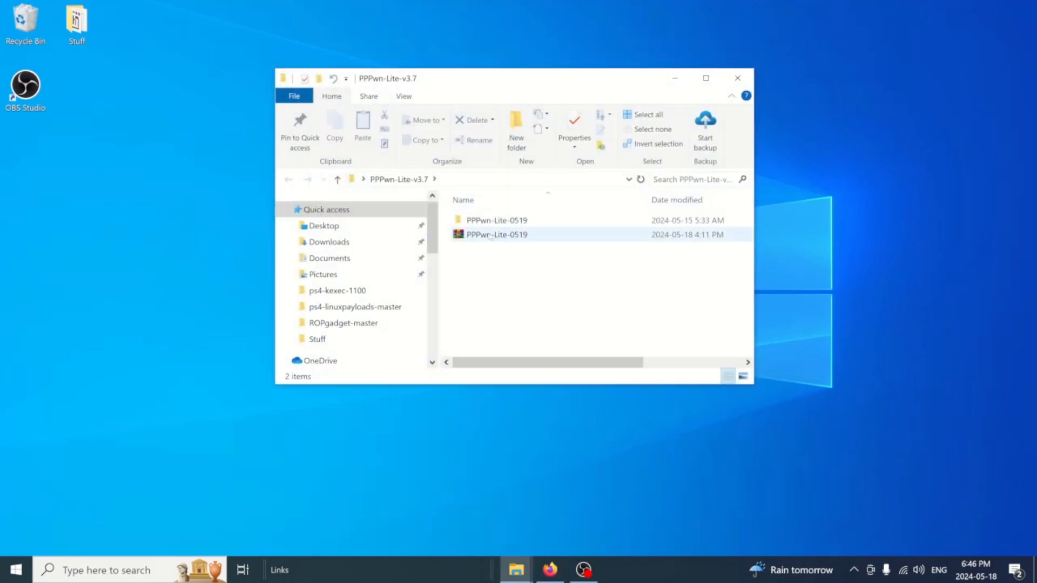
double_click(495, 234)
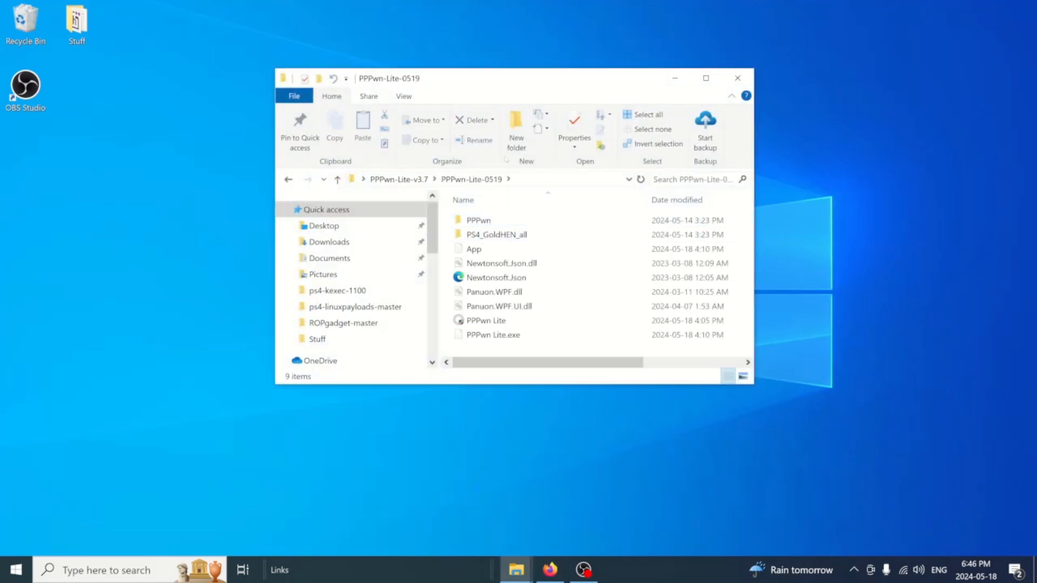
double_click(496, 234)
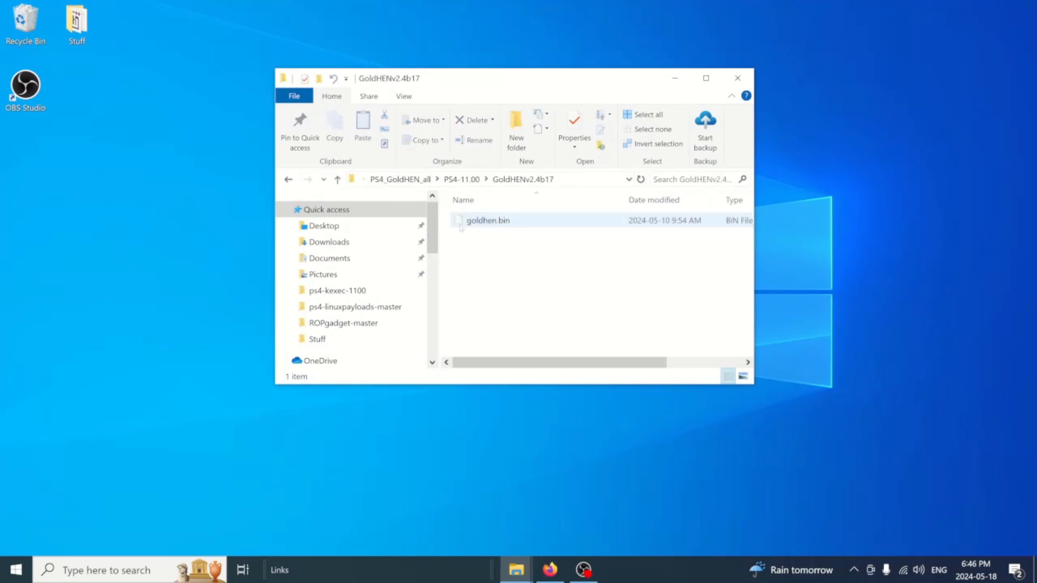
scroll("down", 3)
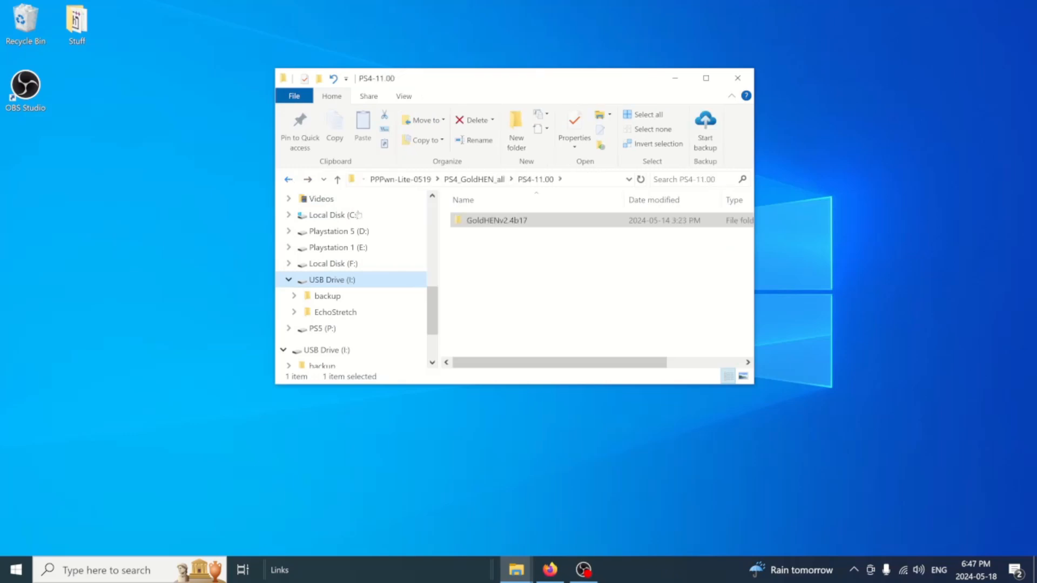
Step: Safely remove the USB drive from the system tray
left_click(856, 569)
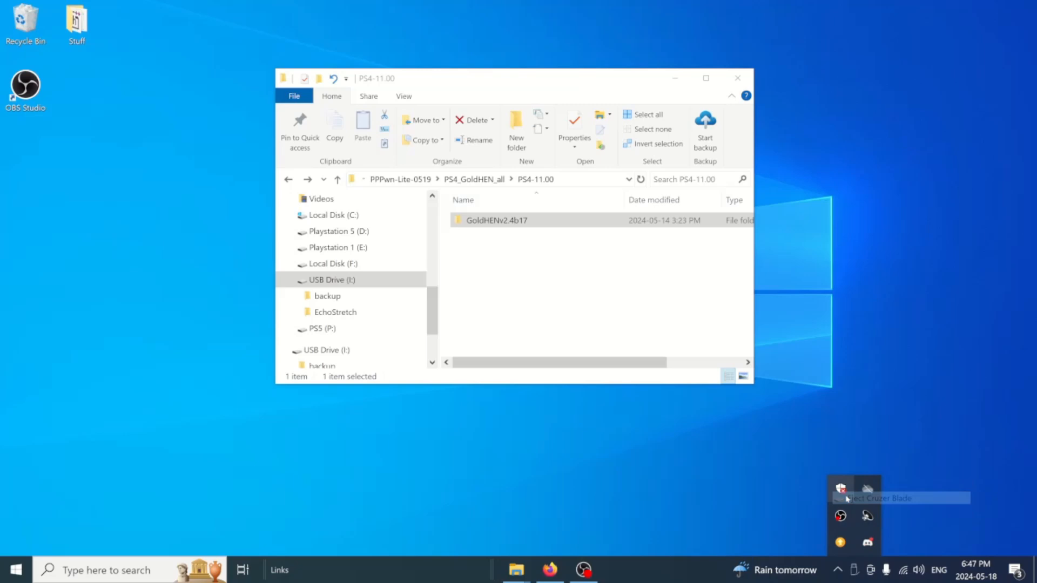
left_click(842, 490)
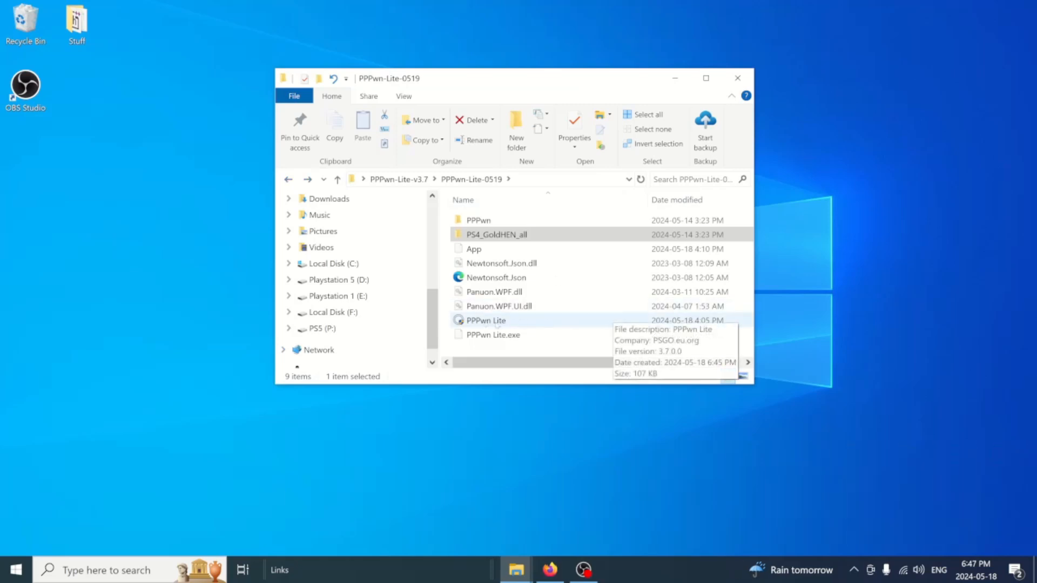
Step: Launch PPPwn Lite.exe and confirm firmware 11.00 with Ethernet network
left_click(486, 320)
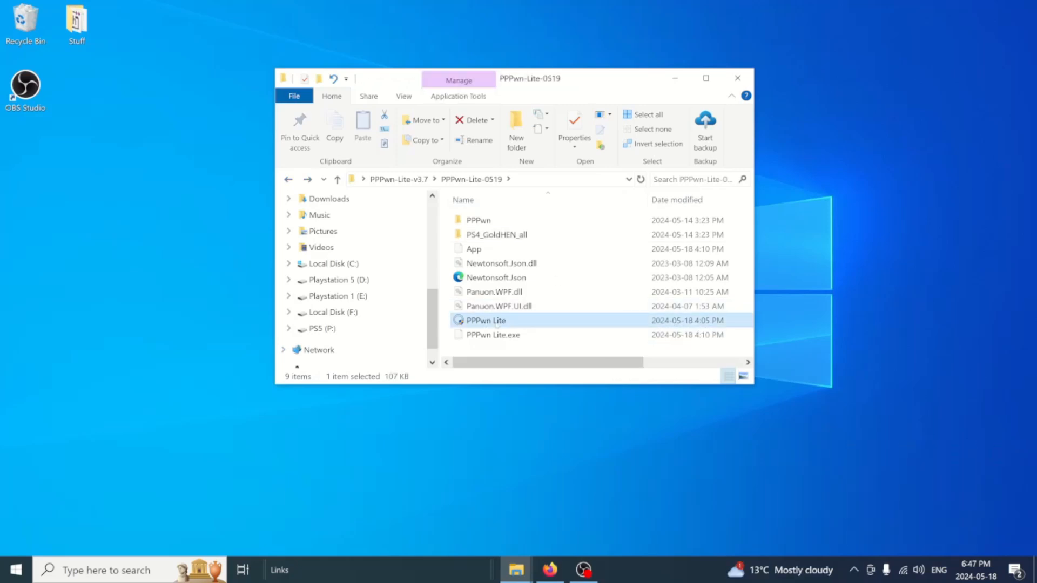
double_click(485, 320)
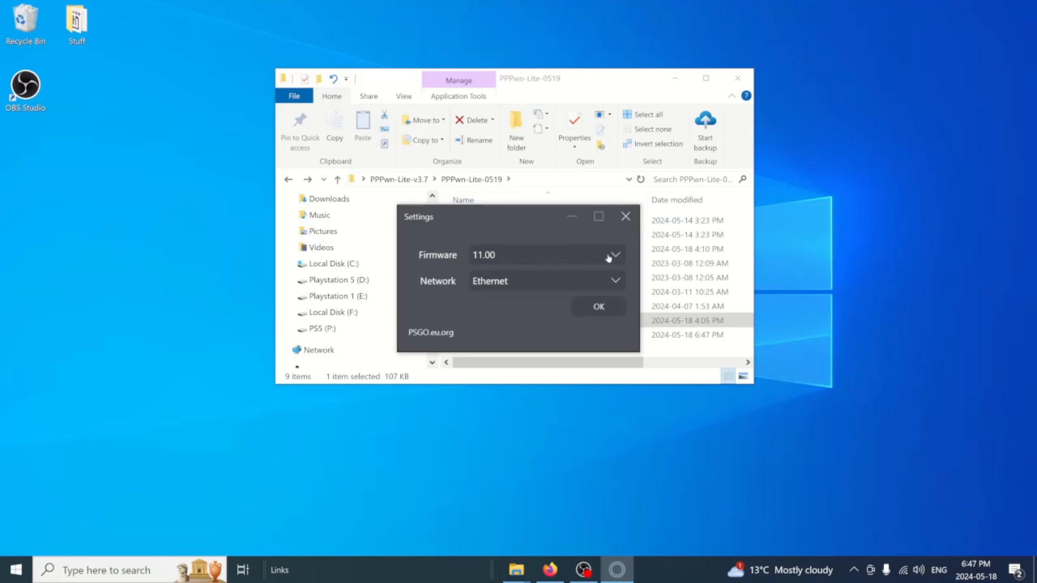
left_click(611, 255)
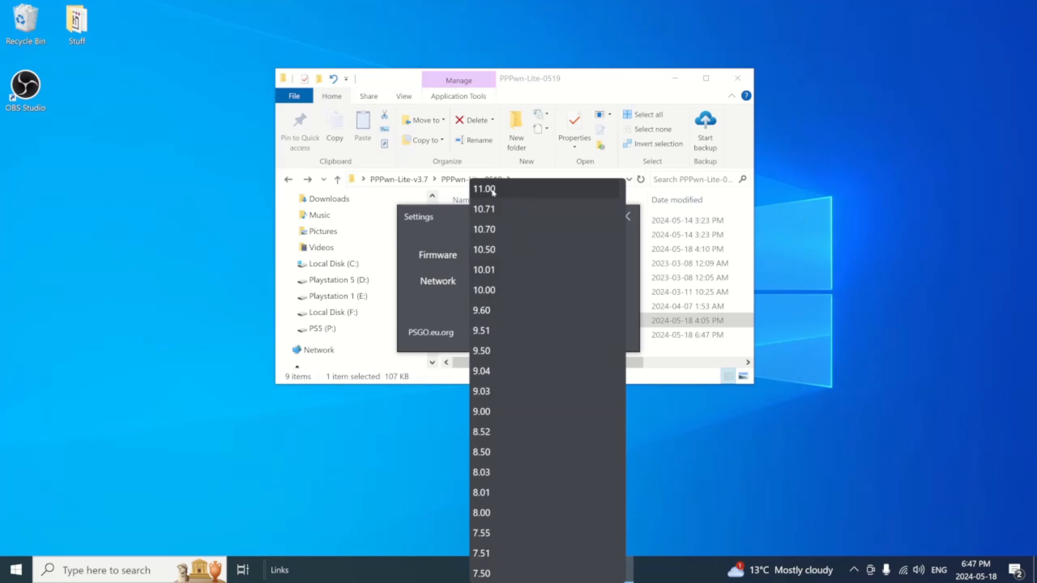
left_click(485, 188)
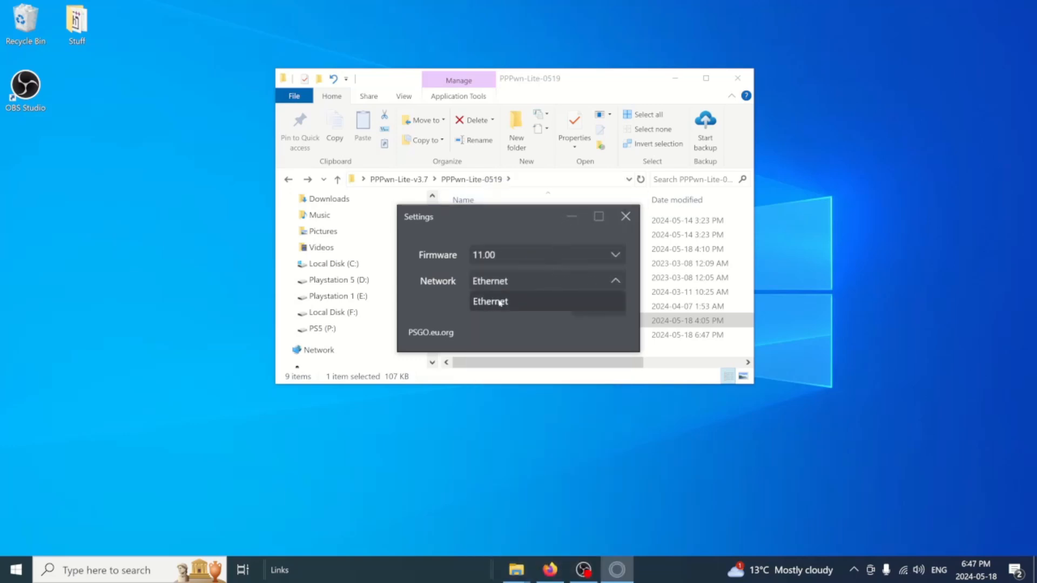
mouse_move(523, 305)
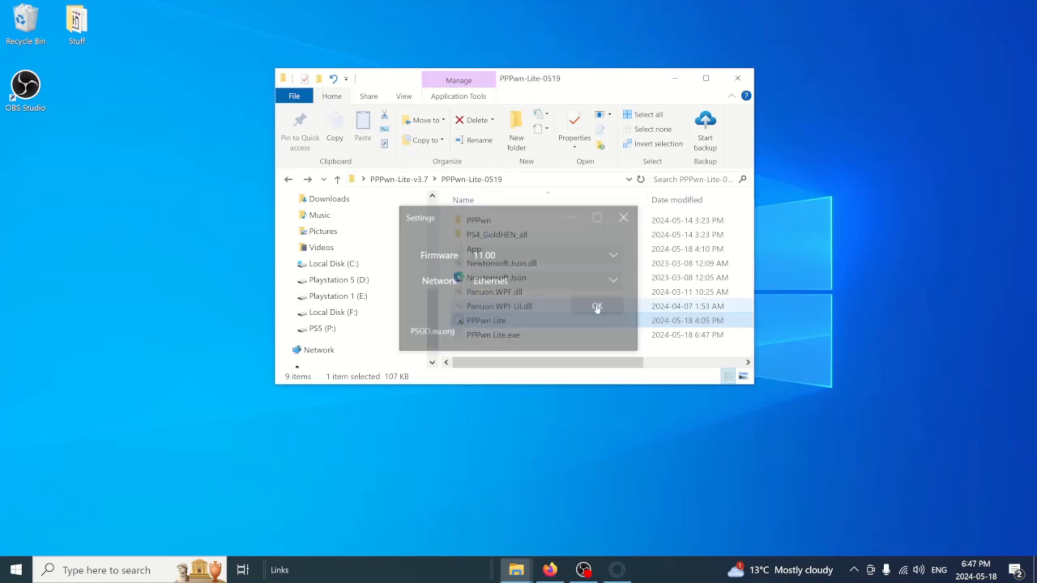
left_click(595, 305)
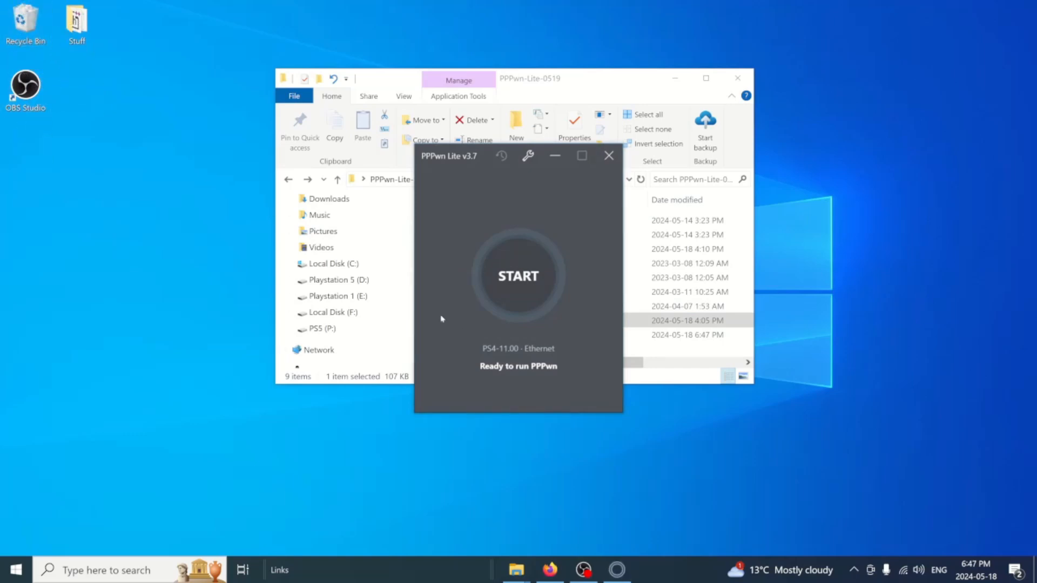
mouse_move(521, 298)
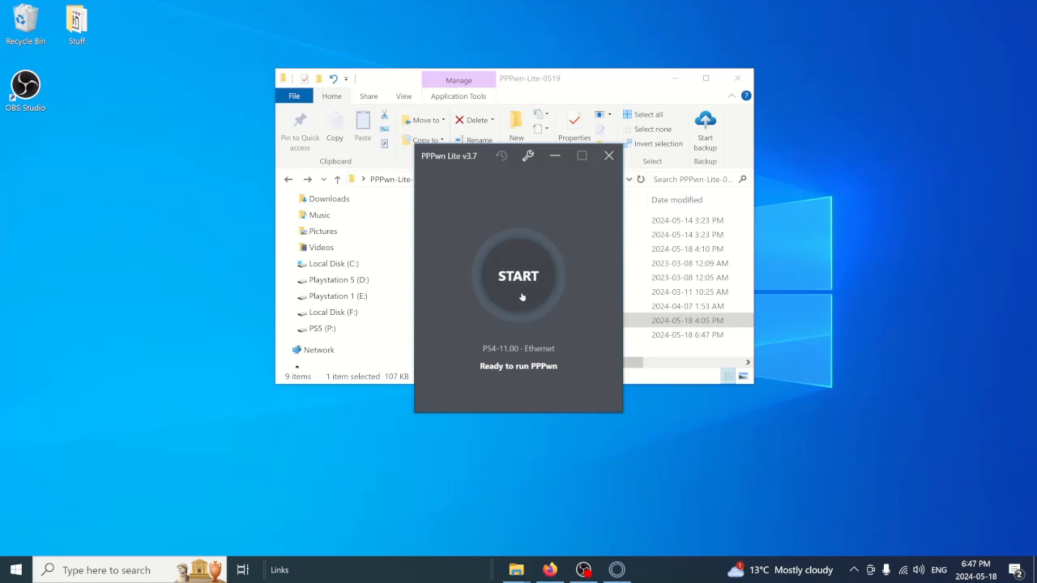
mouse_move(738, 77)
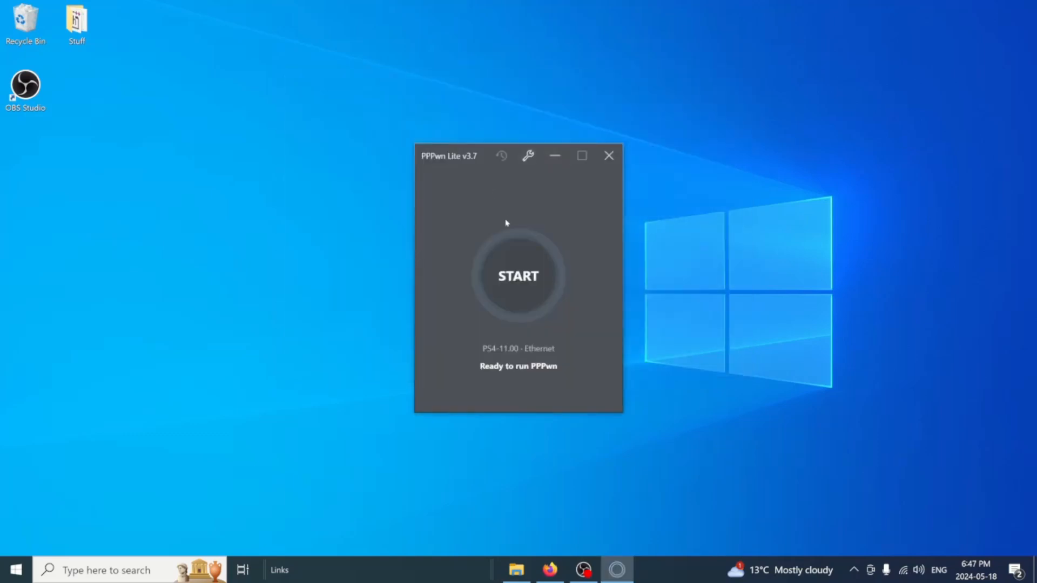
mouse_move(500, 228)
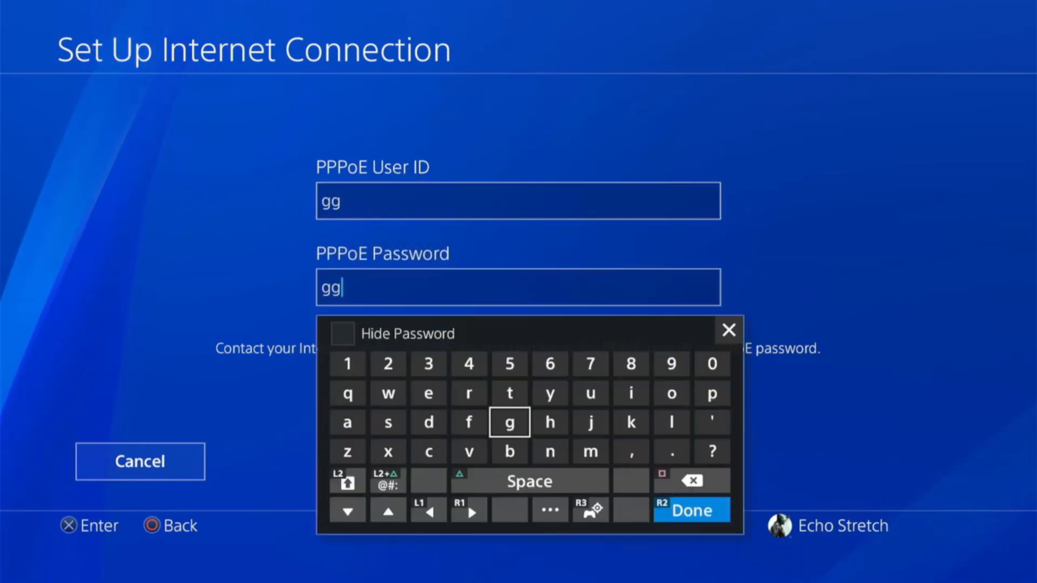
Step: Confirm the PPPoE credentials, keep MTU Automatic and choose no proxy server
left_click(691, 509)
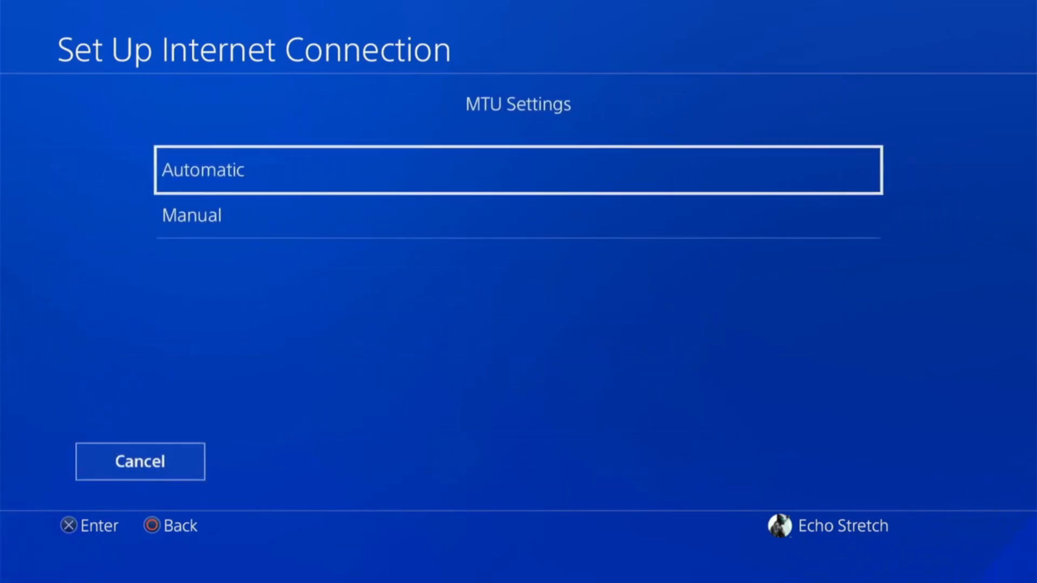
left_click(517, 169)
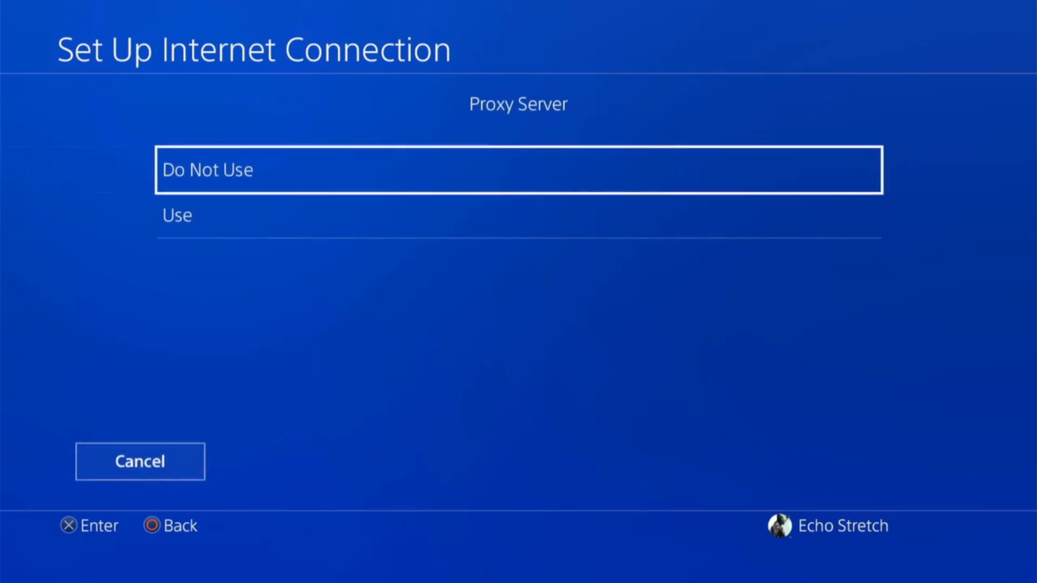
left_click(519, 170)
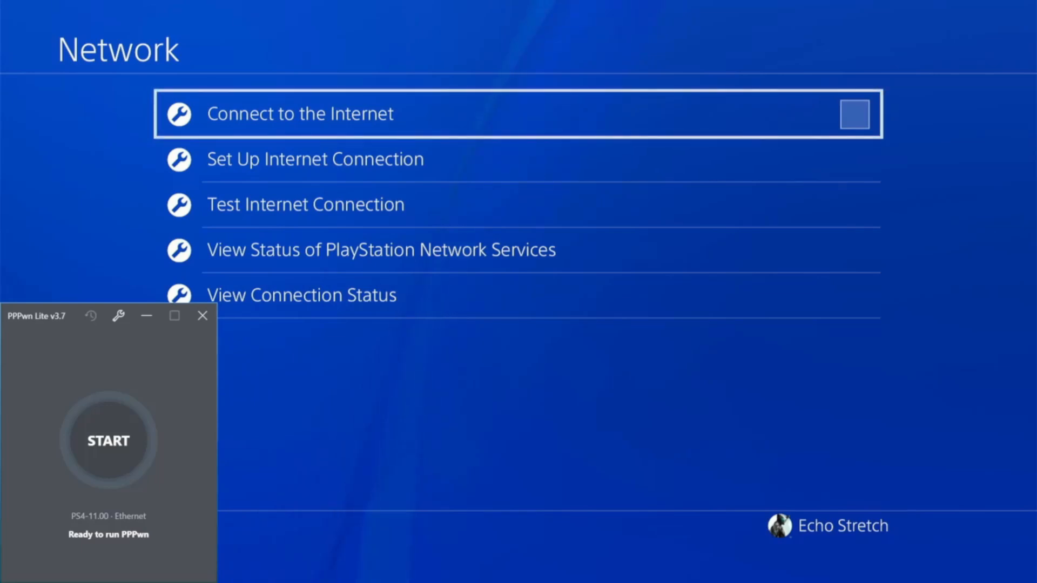
mouse_move(109, 461)
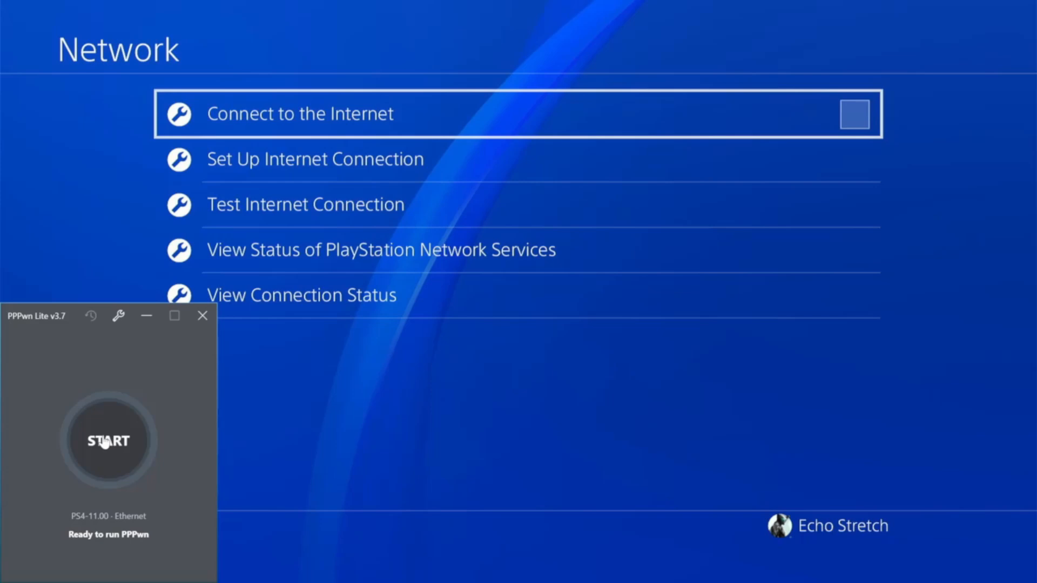
Step: Start the PPPwn exploit run and trigger the PS4's Connect to the Internet
left_click(108, 441)
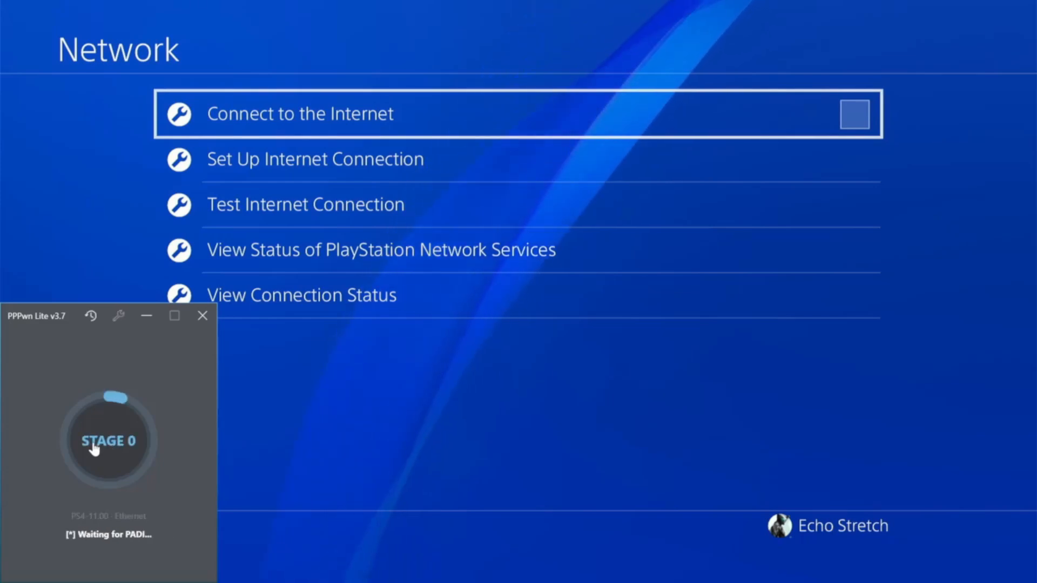
left_click(854, 115)
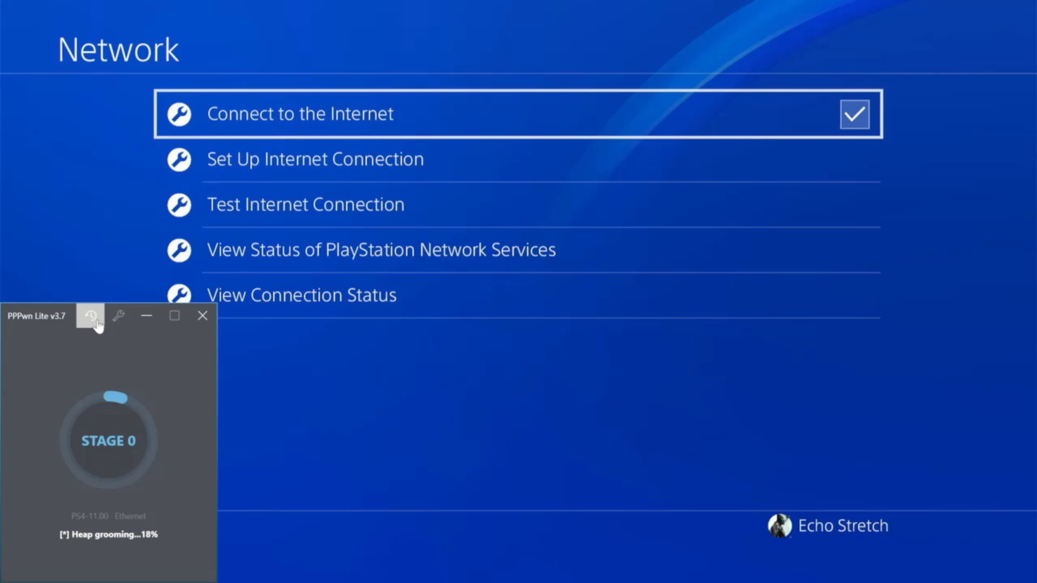
left_click(91, 315)
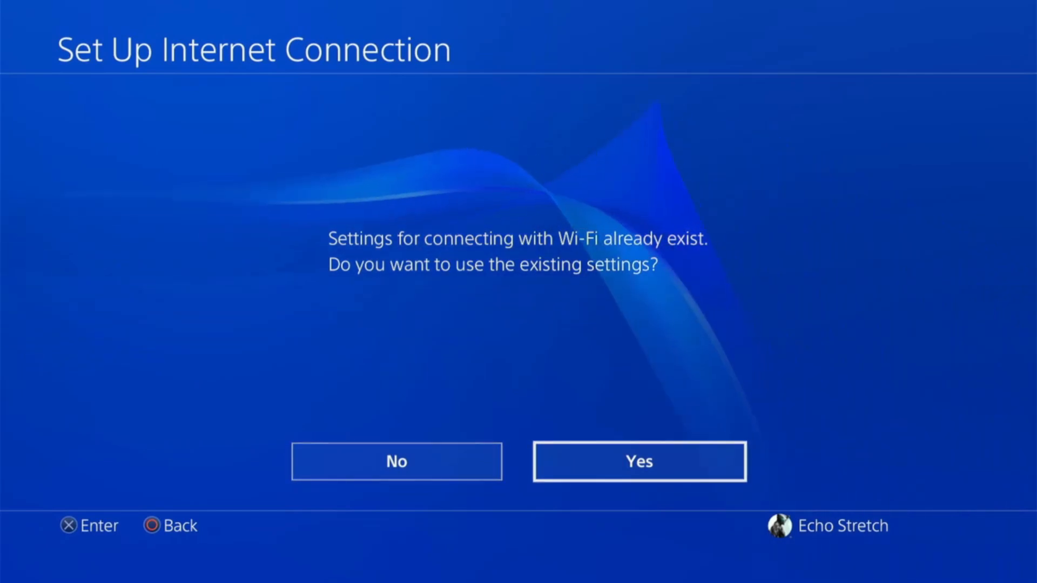
Step: Choose Yes to reuse existing Wi-Fi settings and back out to the Settings list
left_click(397, 461)
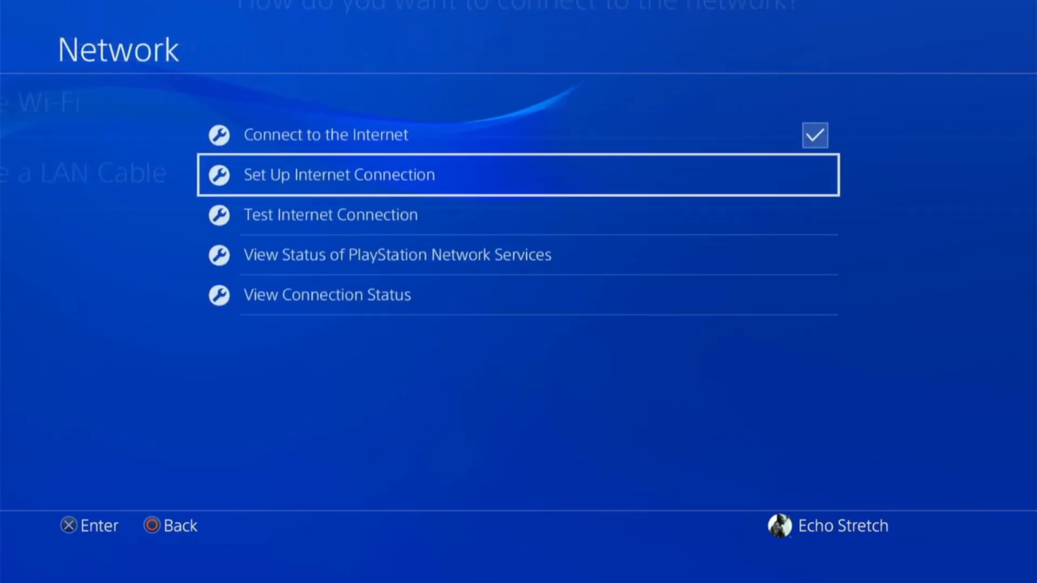
key("Back")
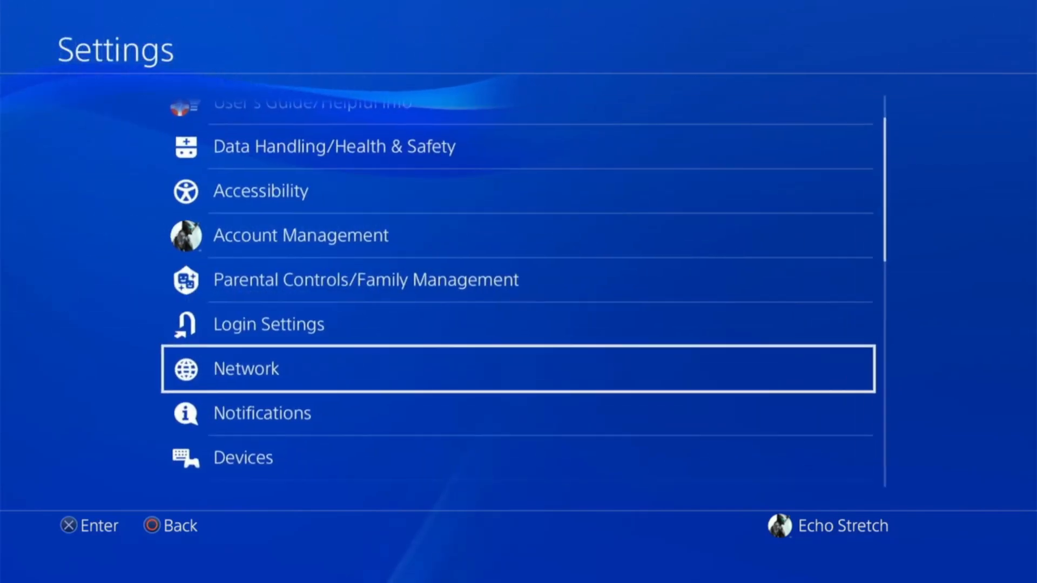
scroll("up", 3)
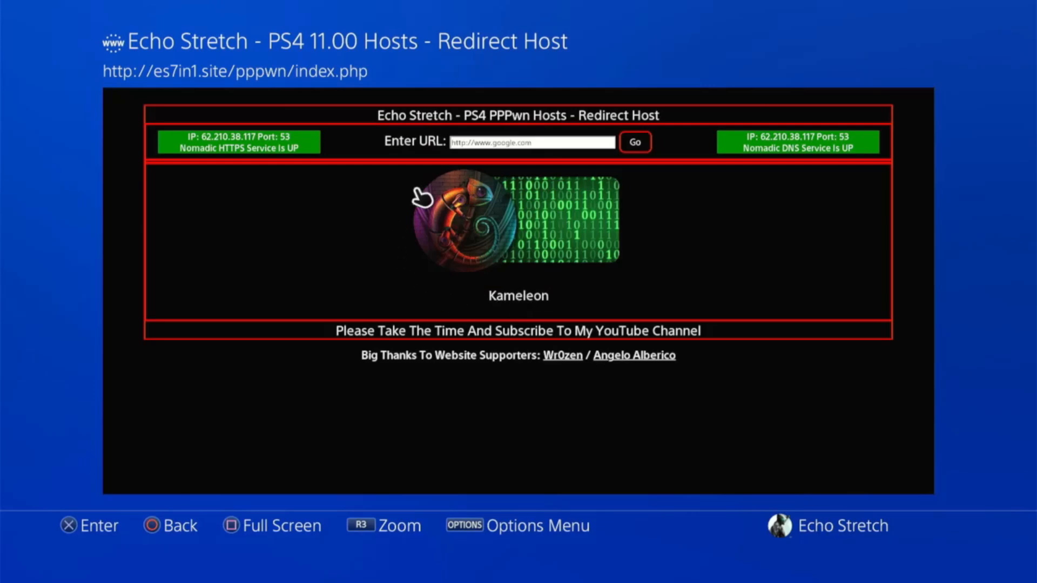
mouse_move(524, 246)
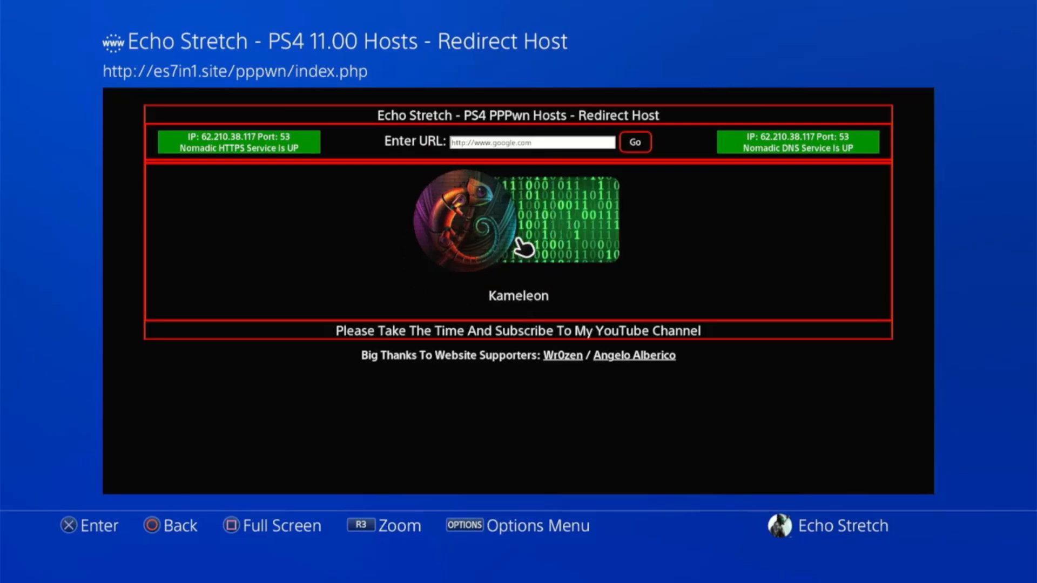